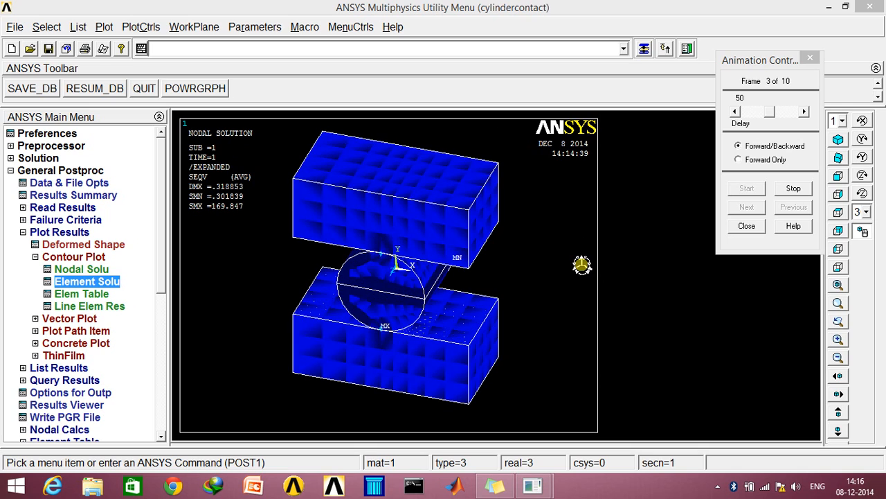
- Start a new session and import cylindercontactiges.igs from sem 5/MEL735/Ansys/Ass 5 FEM
{"action": "left_click", "coordinate": [30, 48]}
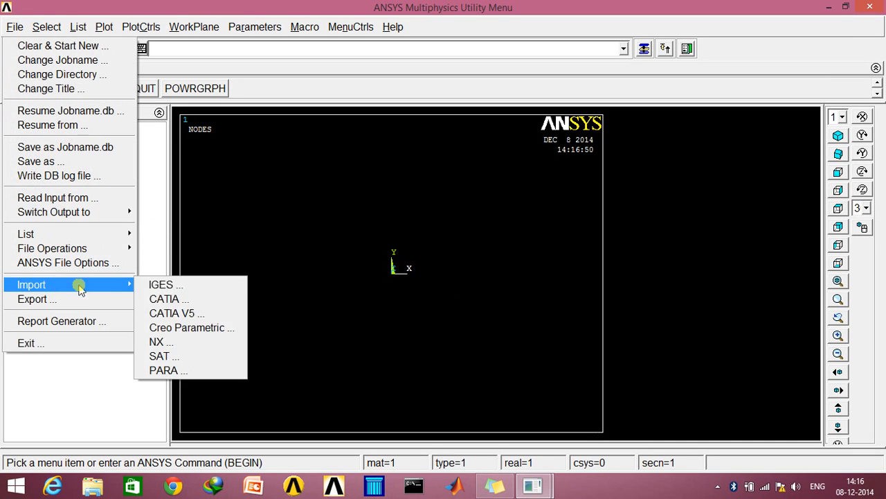
{"action": "left_click", "coordinate": [165, 284]}
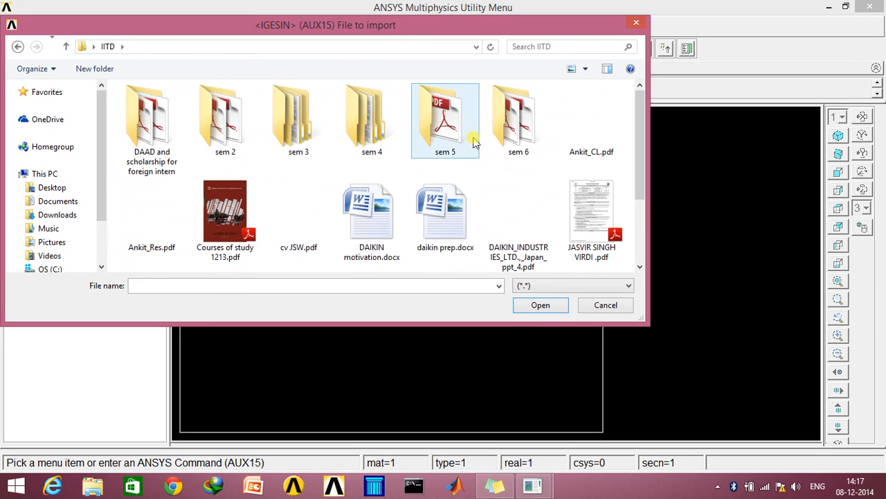
{"action": "double_click", "coordinate": [445, 122]}
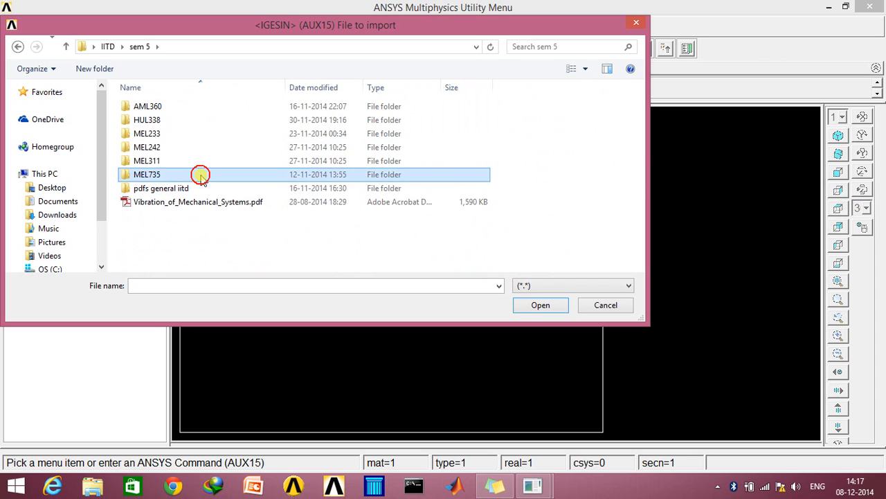
{"action": "double_click", "coordinate": [147, 175]}
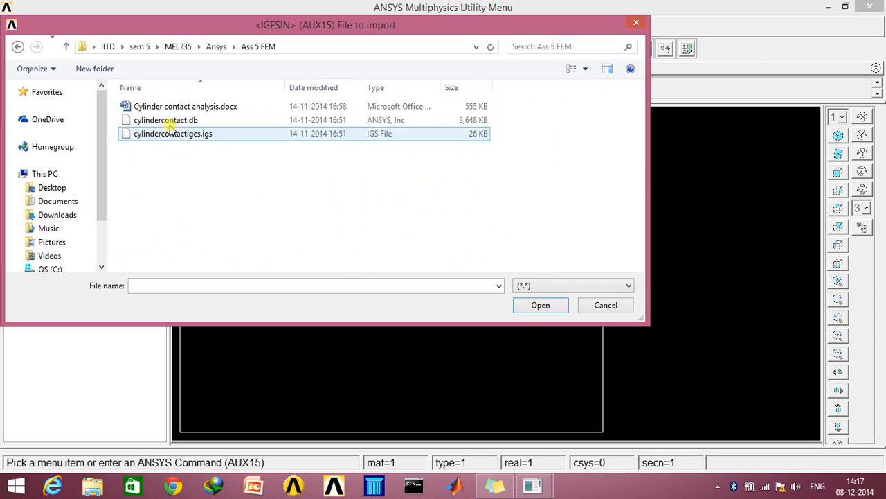
{"action": "left_click", "coordinate": [172, 133]}
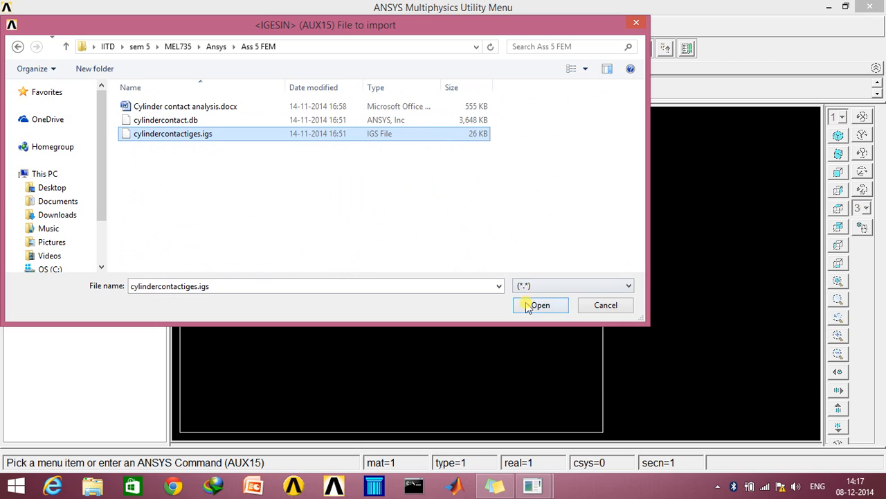
{"action": "left_click", "coordinate": [540, 305]}
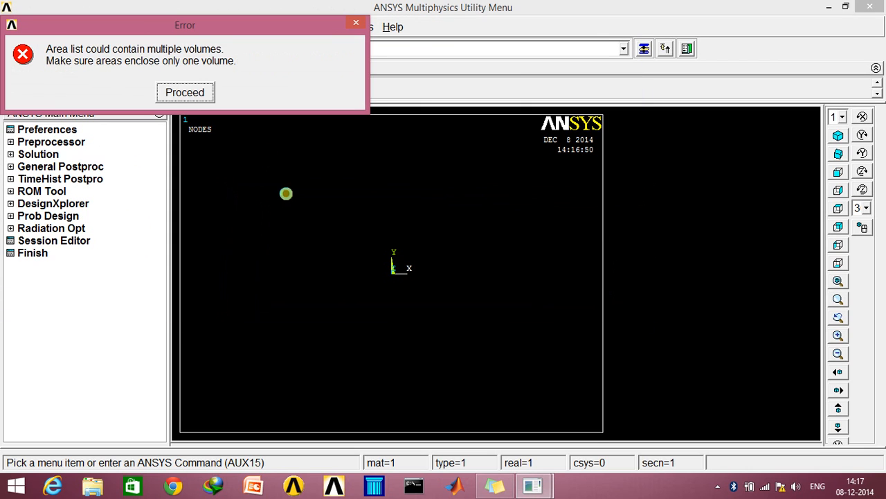
- Accept the volumes warning, filter preferences to Structural and add a Solid element type
{"action": "left_click", "coordinate": [185, 91]}
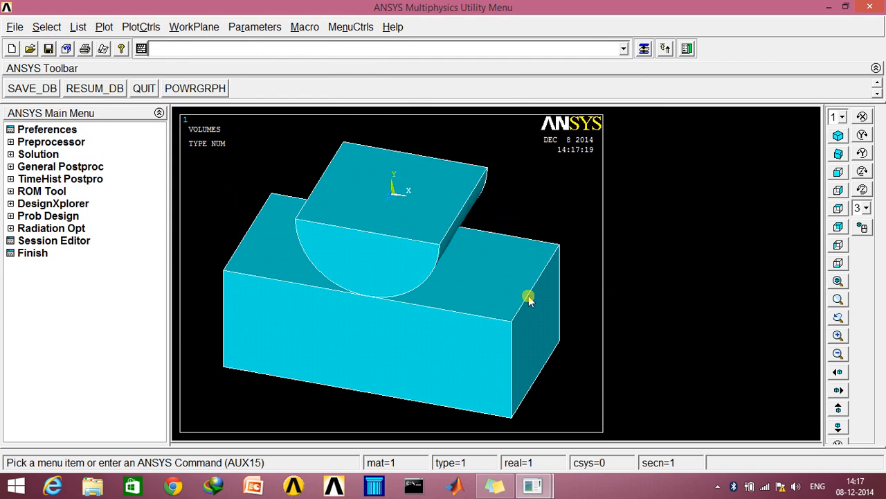
{"action": "mouse_move", "coordinate": [187, 210]}
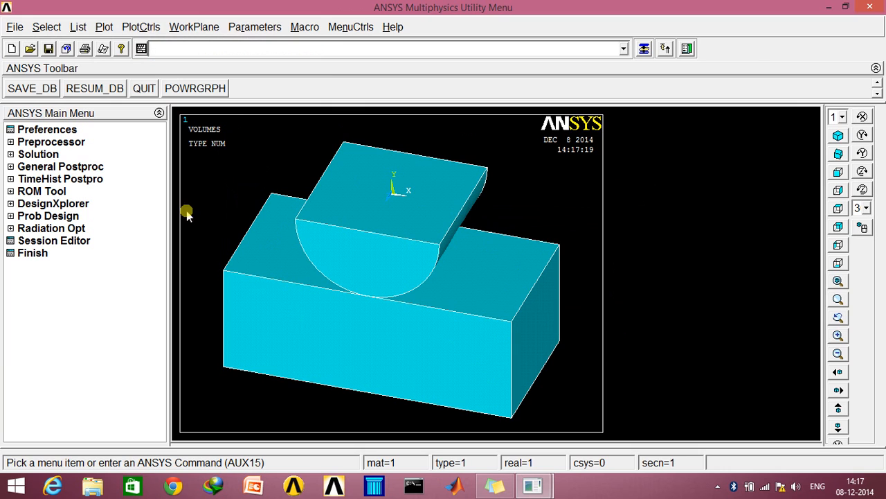
{"action": "left_click", "coordinate": [47, 129]}
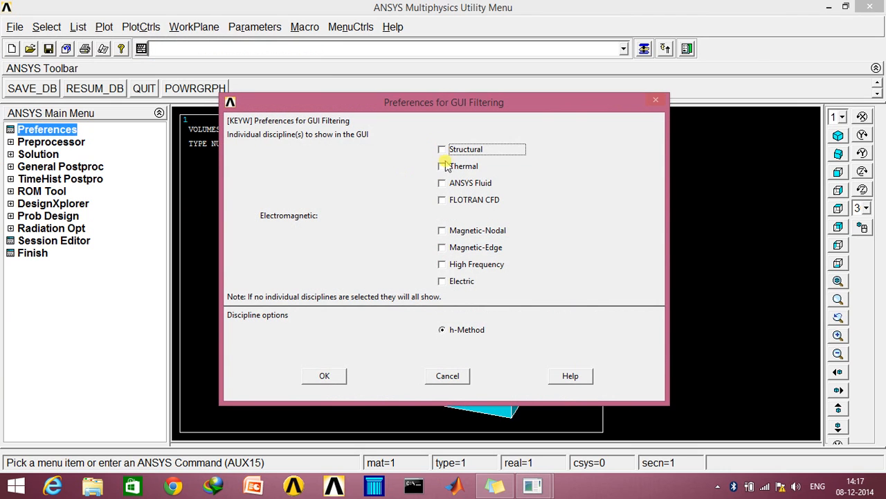
{"action": "left_click", "coordinate": [324, 375]}
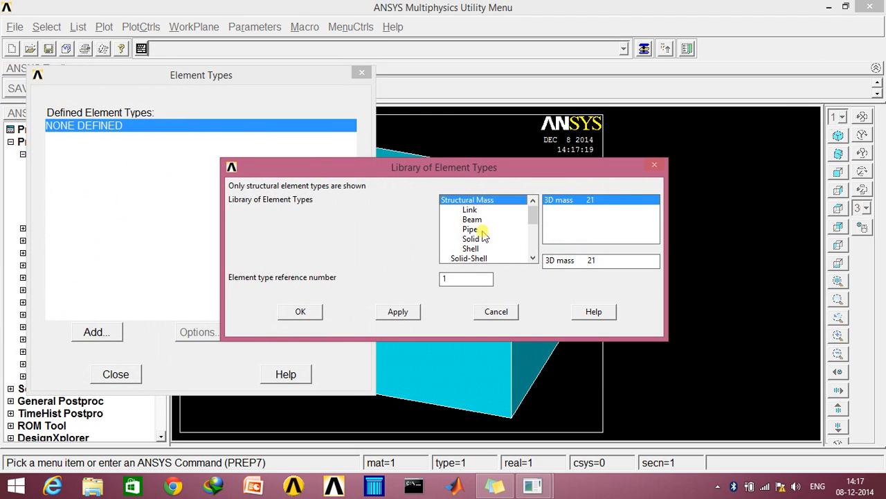
{"action": "left_click", "coordinate": [471, 238]}
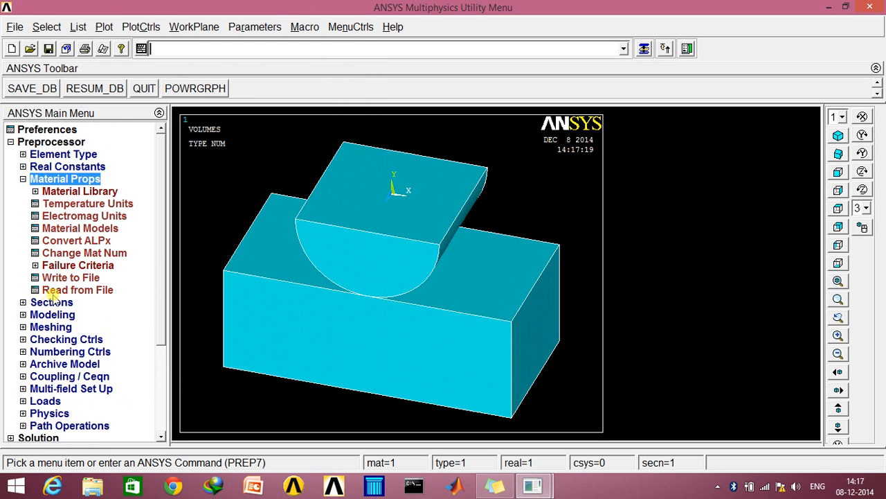
- Define linear isotropic material 1 with EX 2.1e5 and PRXY 0.3
{"action": "left_click", "coordinate": [80, 227]}
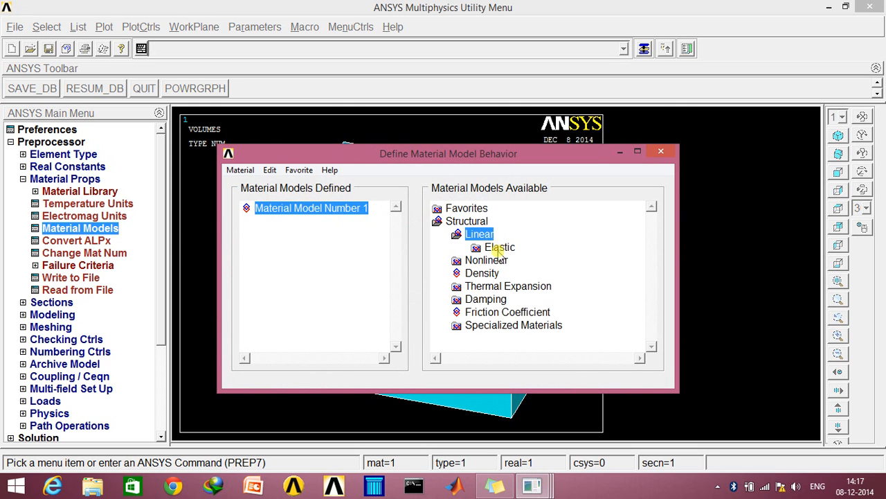
{"action": "double_click", "coordinate": [500, 246]}
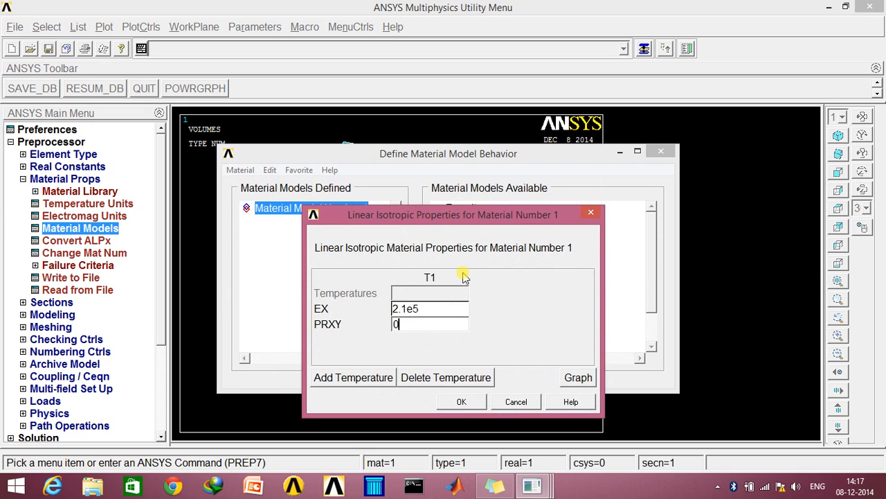
{"action": "type", "text": "0.3"}
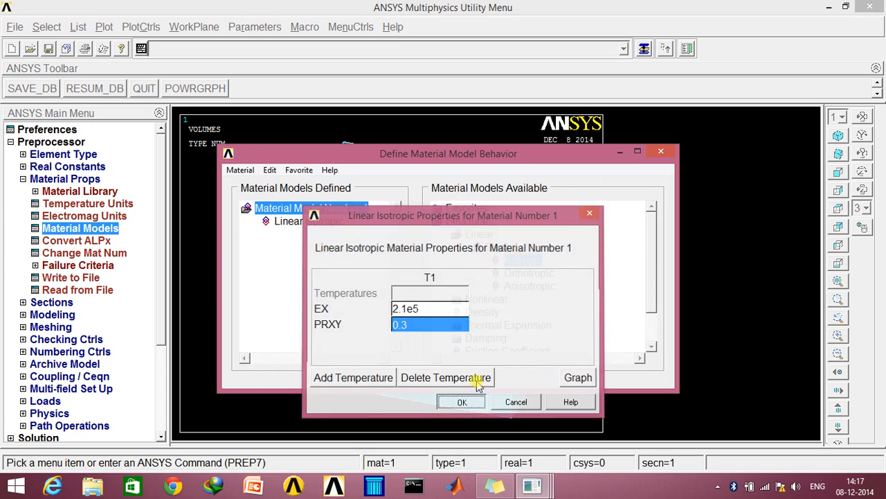
{"action": "left_click", "coordinate": [462, 401]}
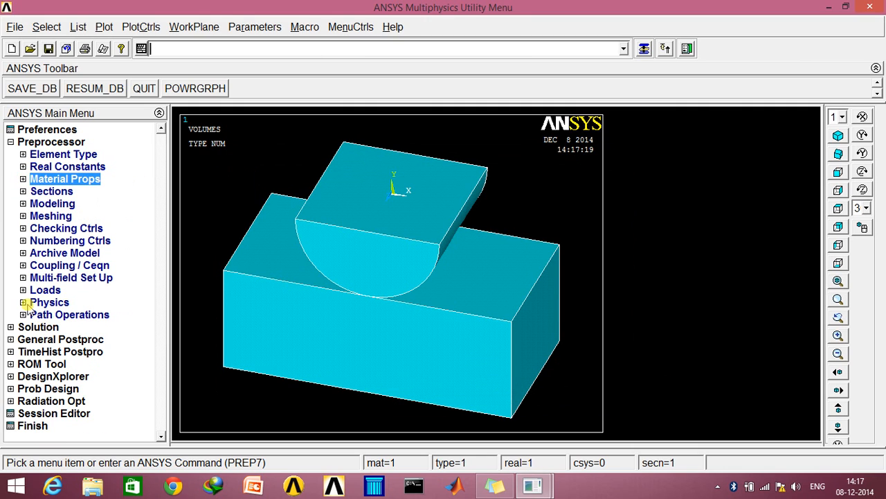
- Constrain UY displacement on the first picked area
{"action": "left_click", "coordinate": [45, 289]}
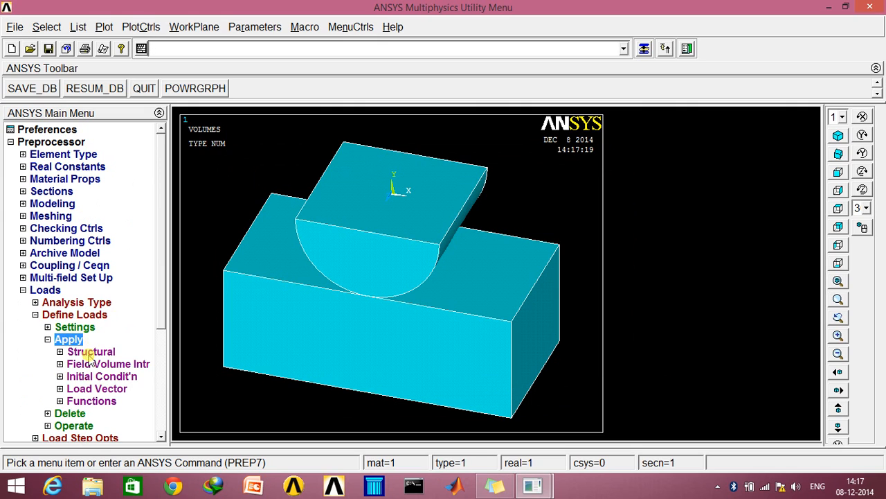
{"action": "left_click", "coordinate": [91, 352]}
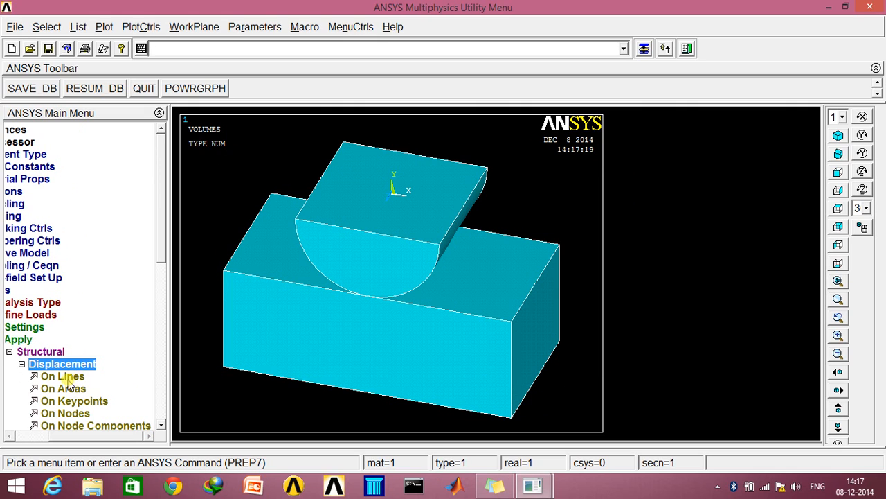
{"action": "left_click", "coordinate": [64, 387]}
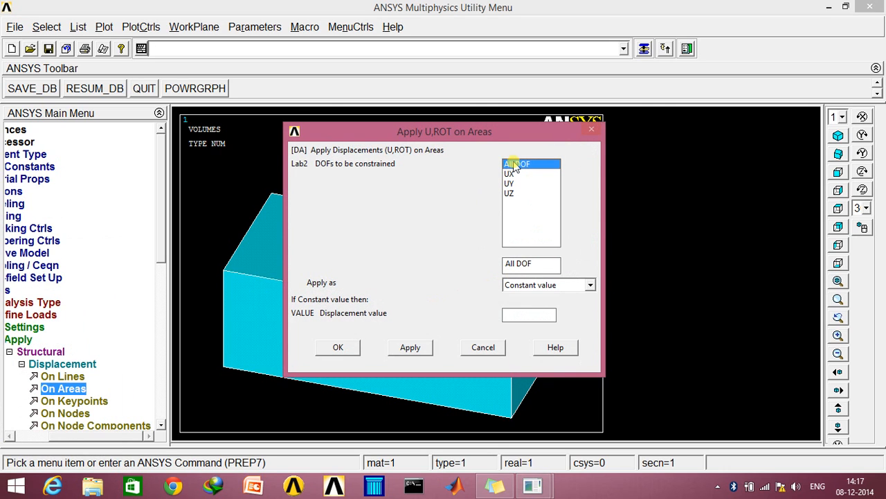
{"action": "left_click", "coordinate": [510, 183]}
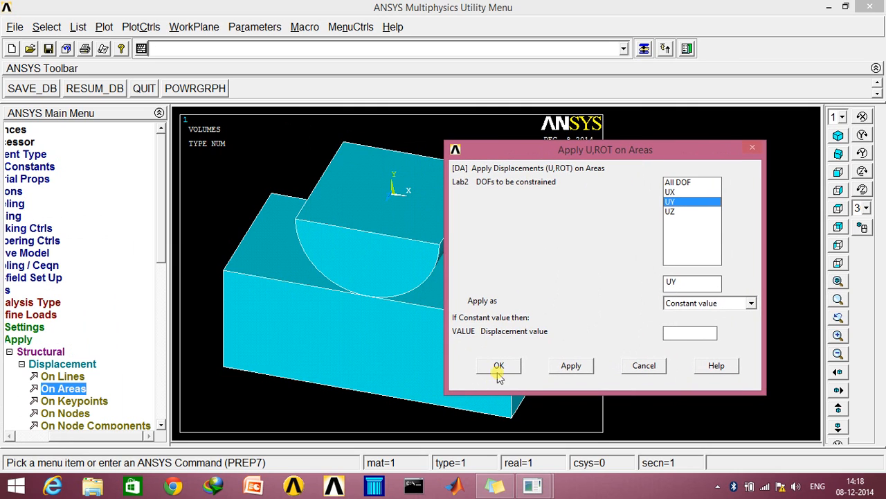
{"action": "left_click", "coordinate": [499, 366]}
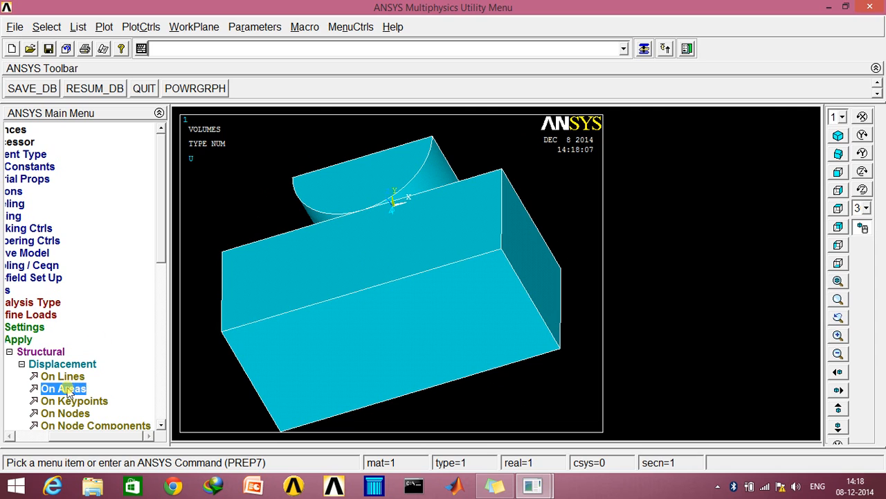
- Apply a 0.05 UY displacement on the block's bottom face
{"action": "left_click", "coordinate": [321, 382]}
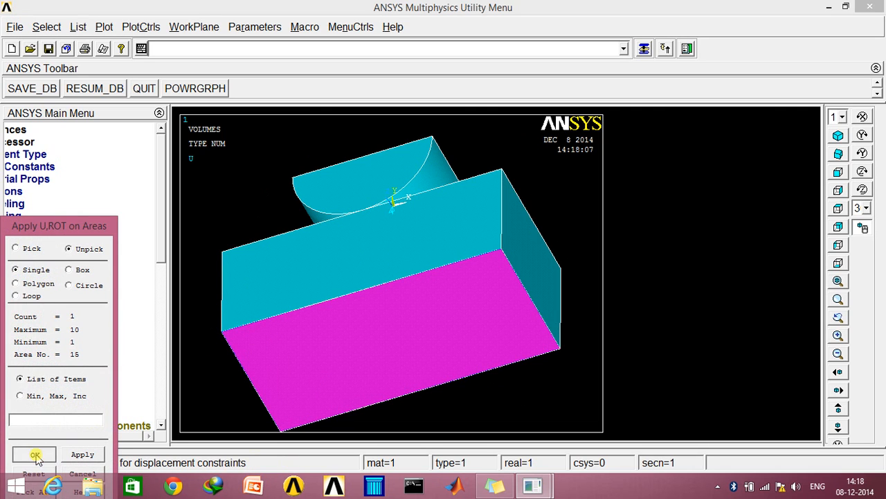
{"action": "left_click", "coordinate": [35, 454]}
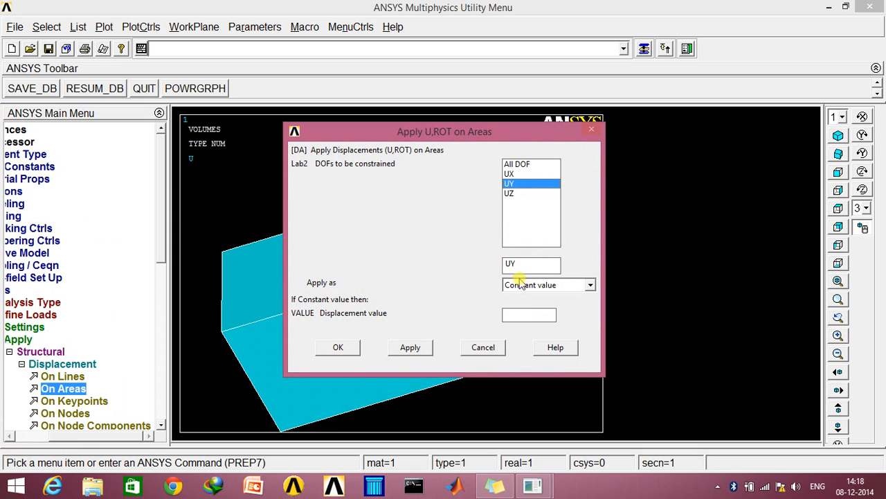
{"action": "left_click", "coordinate": [529, 314]}
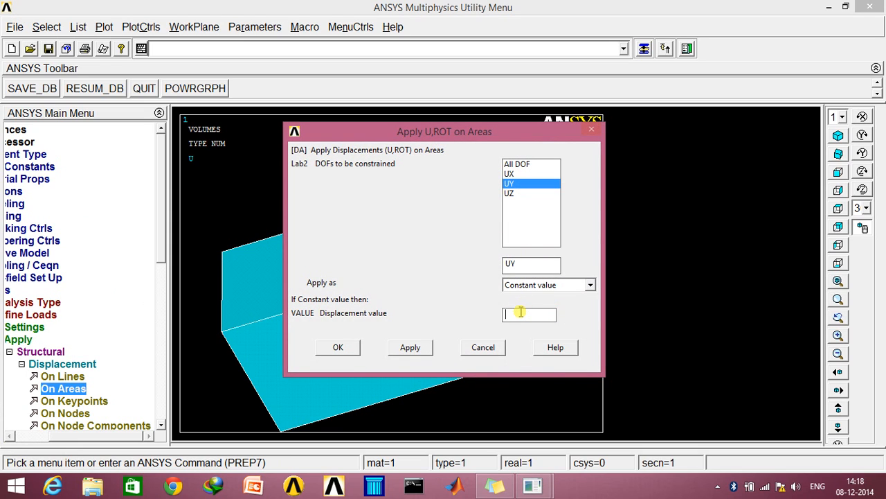
{"action": "type", "text": "0.05"}
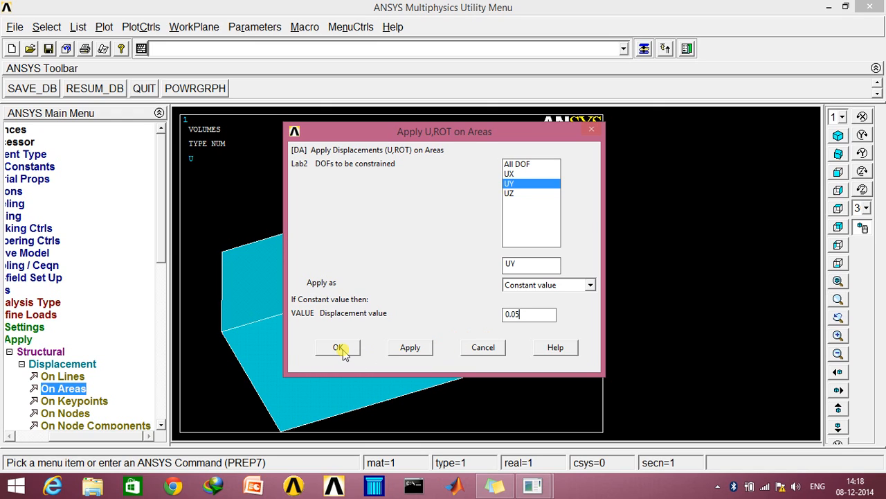
{"action": "left_click", "coordinate": [338, 346]}
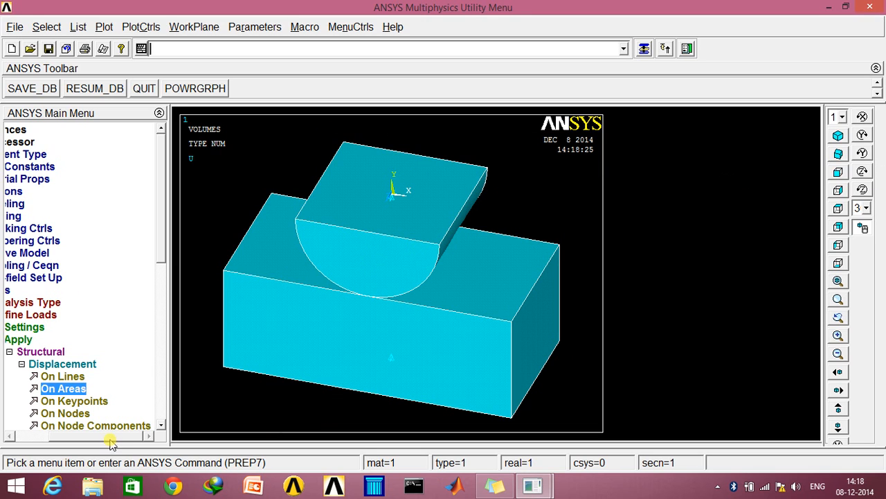
- Sweep-mesh all volumes into hexahedral elements
{"action": "left_click", "coordinate": [111, 438]}
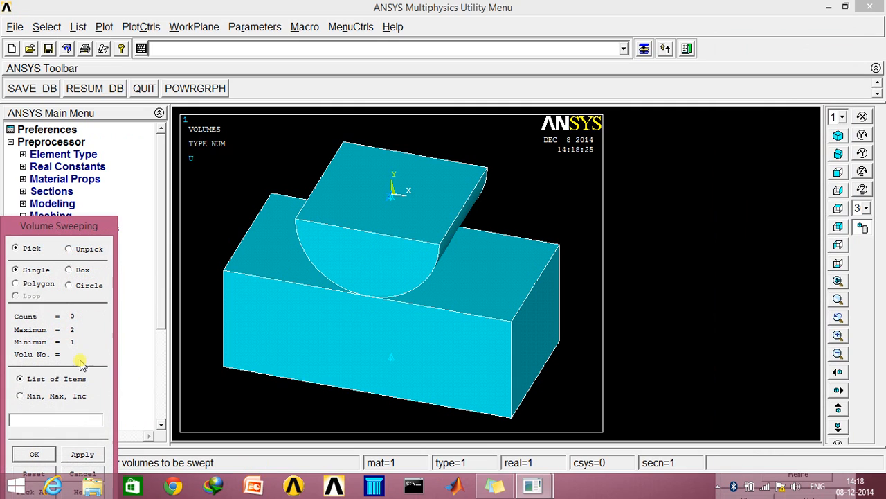
{"action": "left_click", "coordinate": [68, 268]}
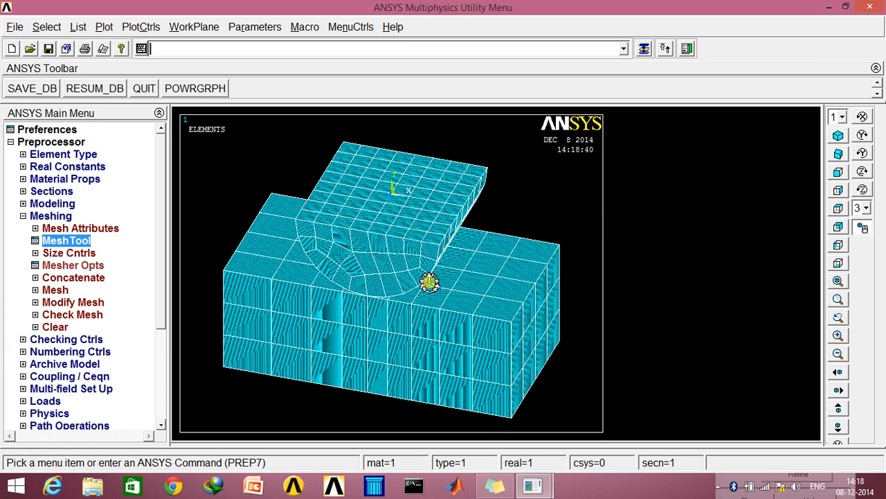
- Launch the Contact Wizard from Contact Manager and begin picking the target surface
{"action": "left_click", "coordinate": [22, 216]}
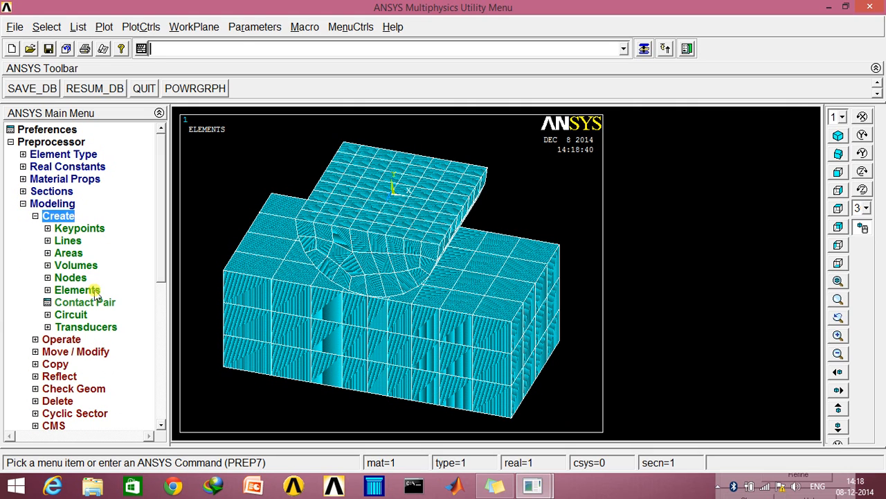
{"action": "left_click", "coordinate": [84, 302]}
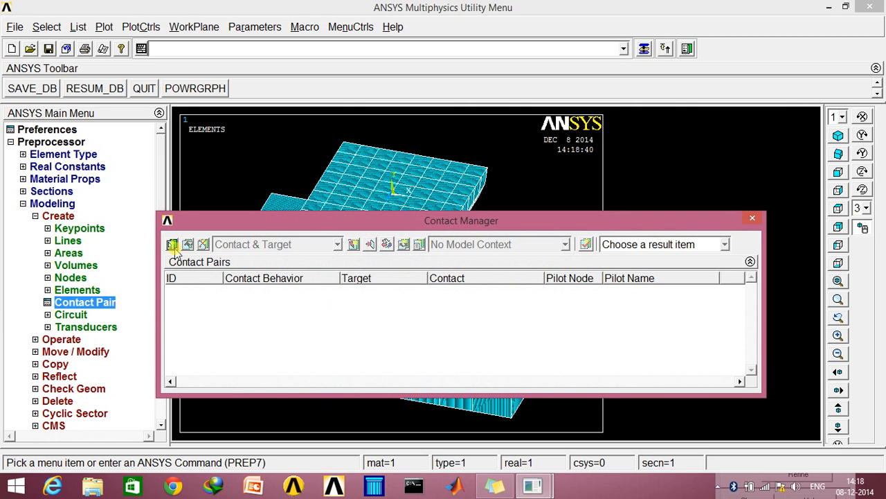
{"action": "left_click", "coordinate": [172, 244]}
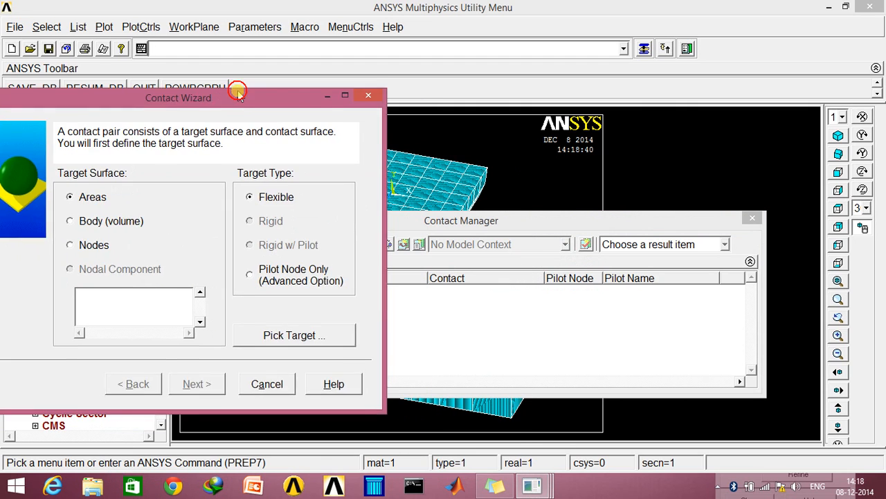
{"action": "left_click", "coordinate": [266, 383]}
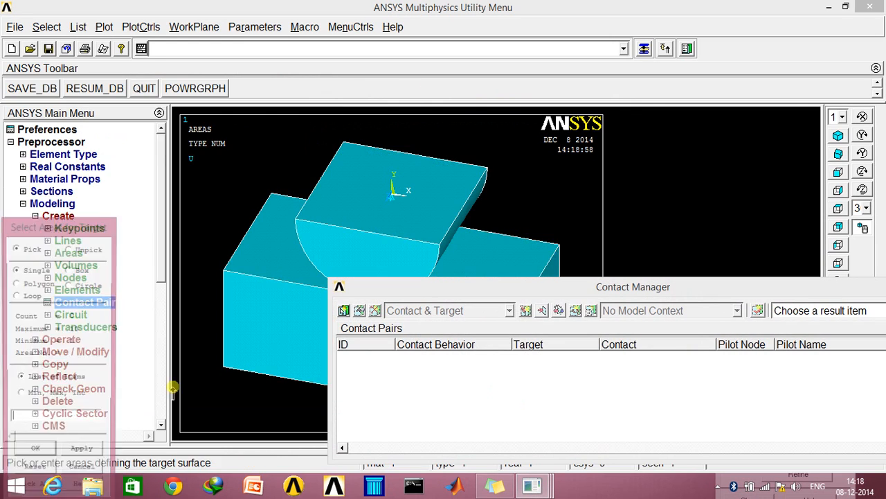
- Select the curved area as target surface, cycling through overlapping areas, and confirm it
{"action": "left_click", "coordinate": [478, 260]}
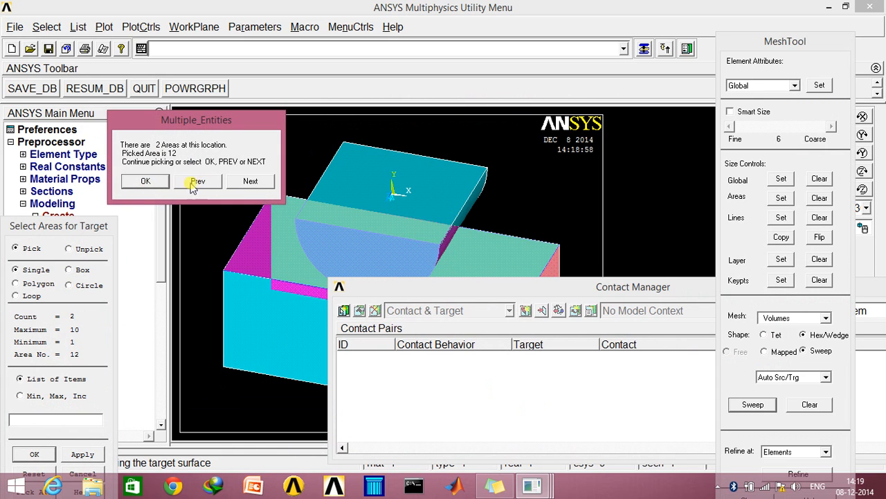
{"action": "left_click", "coordinate": [198, 180]}
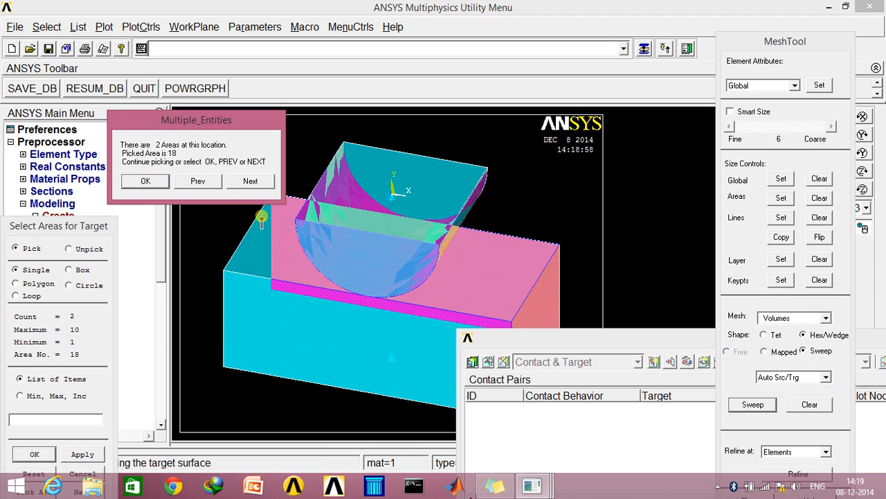
{"action": "left_click", "coordinate": [144, 180]}
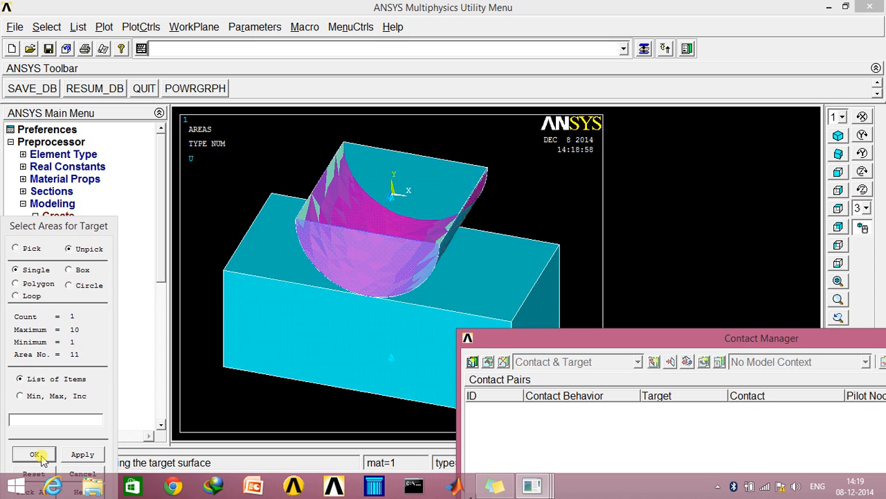
{"action": "left_click", "coordinate": [34, 454]}
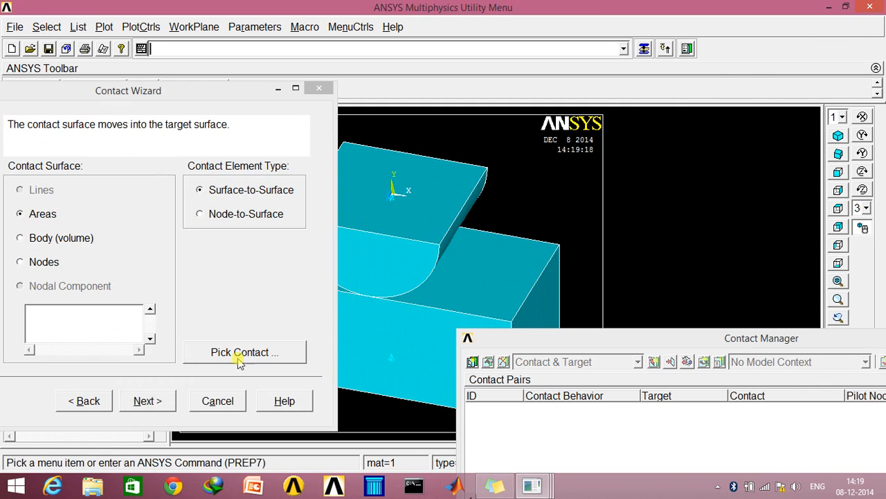
- Create the surface-to-surface contact pair with friction coefficient 0.2 and finish the wizard
{"action": "left_click", "coordinate": [147, 400]}
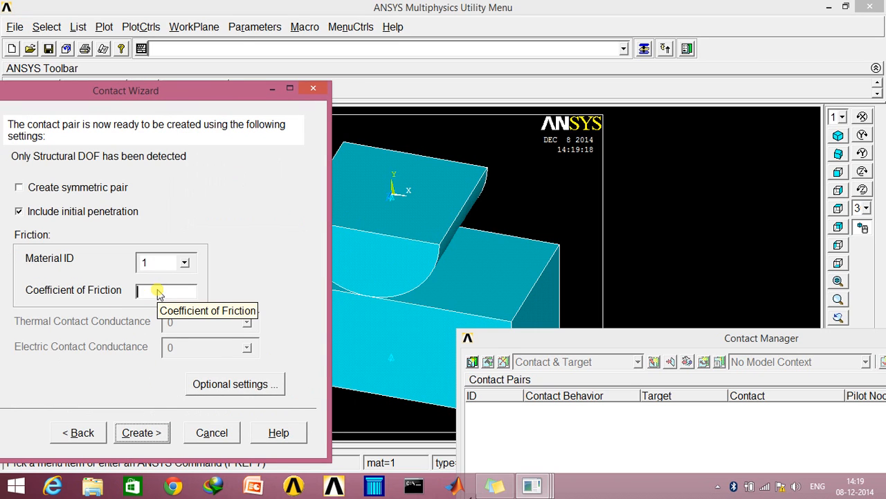
{"action": "type", "text": "0.2"}
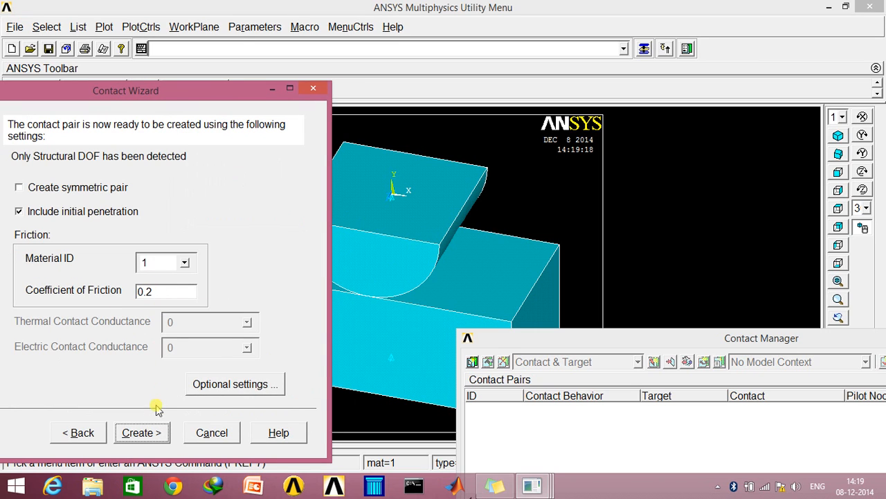
{"action": "left_click", "coordinate": [141, 433]}
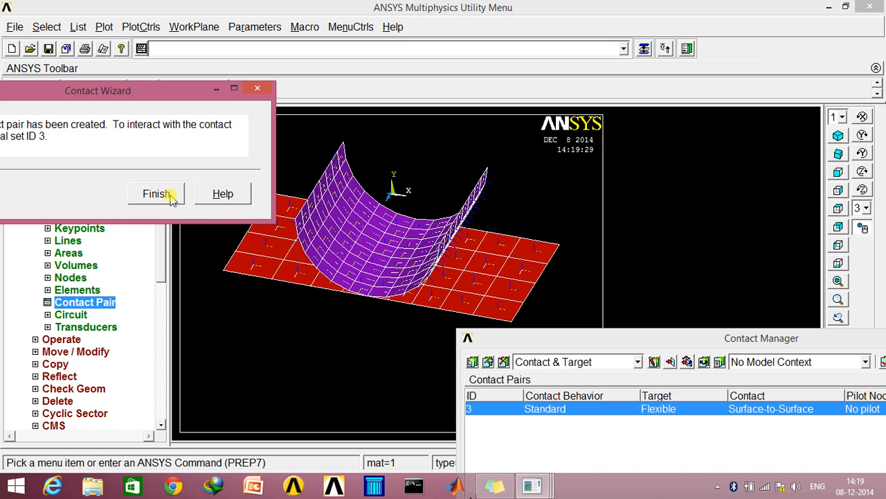
{"action": "left_click", "coordinate": [155, 194]}
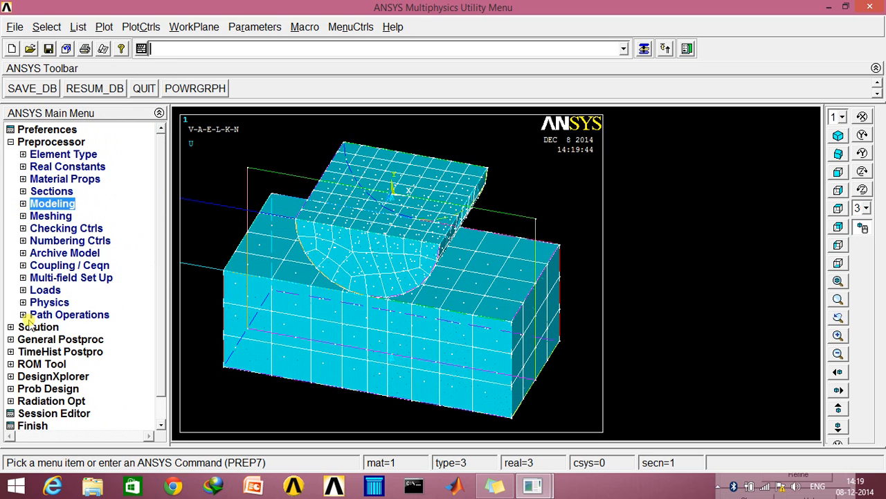
- Solve the current load step and close the /STATUS listing
{"action": "left_click", "coordinate": [39, 154]}
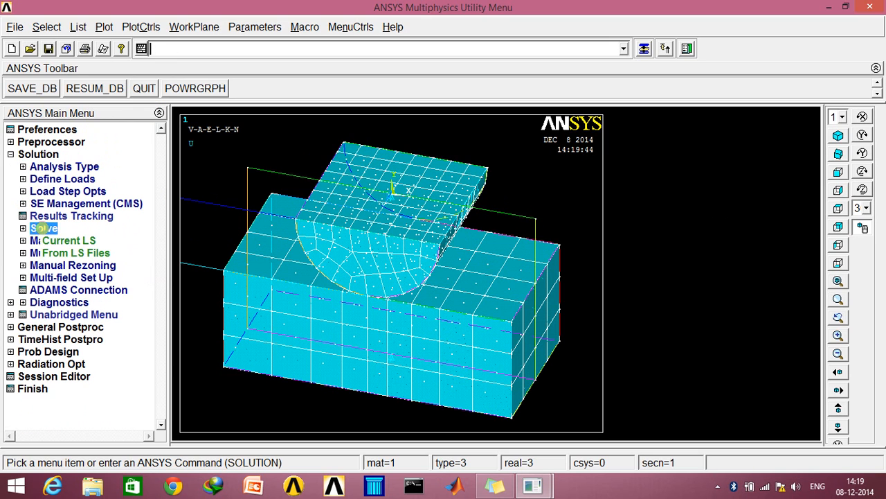
{"action": "left_click", "coordinate": [69, 239]}
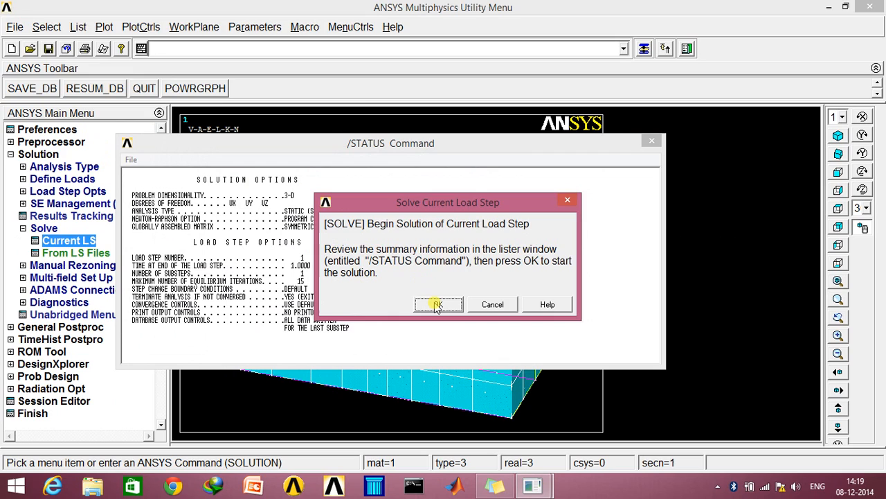
{"action": "left_click", "coordinate": [438, 304]}
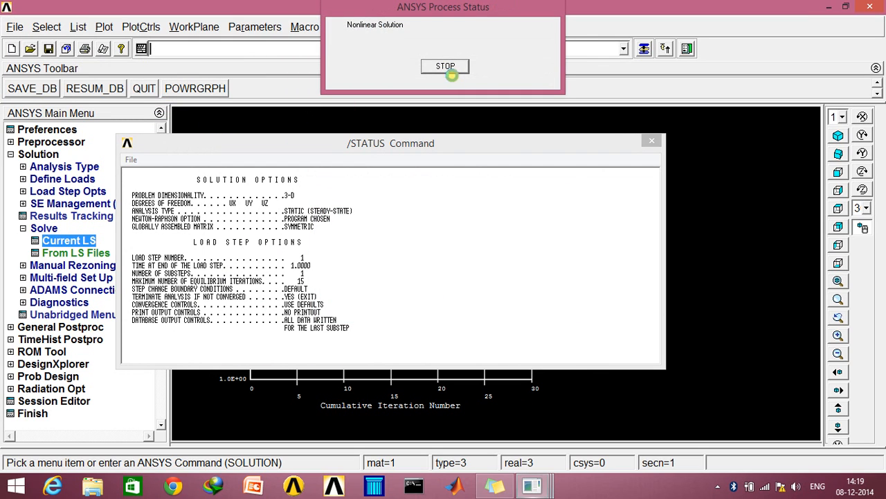
{"action": "mouse_move", "coordinate": [671, 385]}
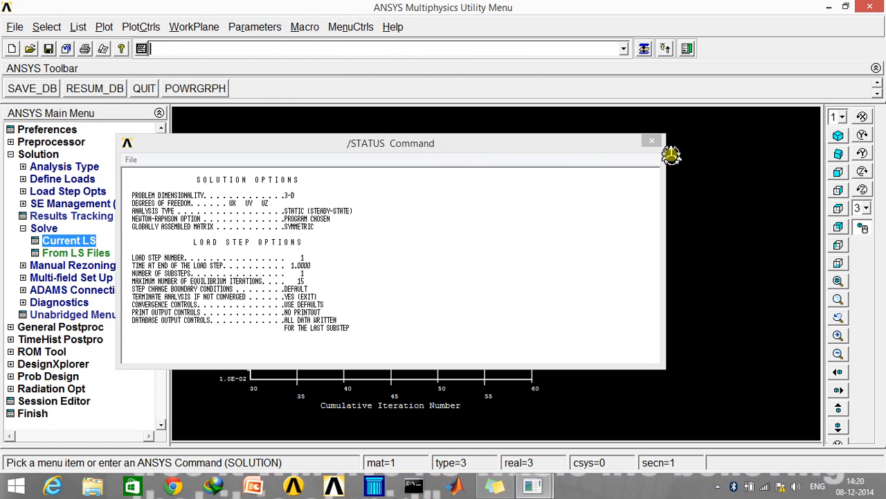
{"action": "left_click", "coordinate": [651, 141]}
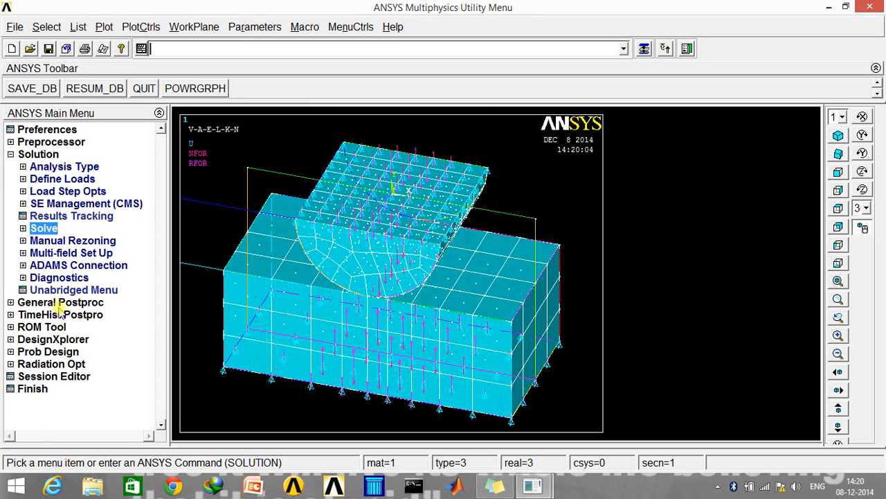
- Plot the element-solution von Mises stress contour in General Postproc
{"action": "left_click", "coordinate": [61, 302]}
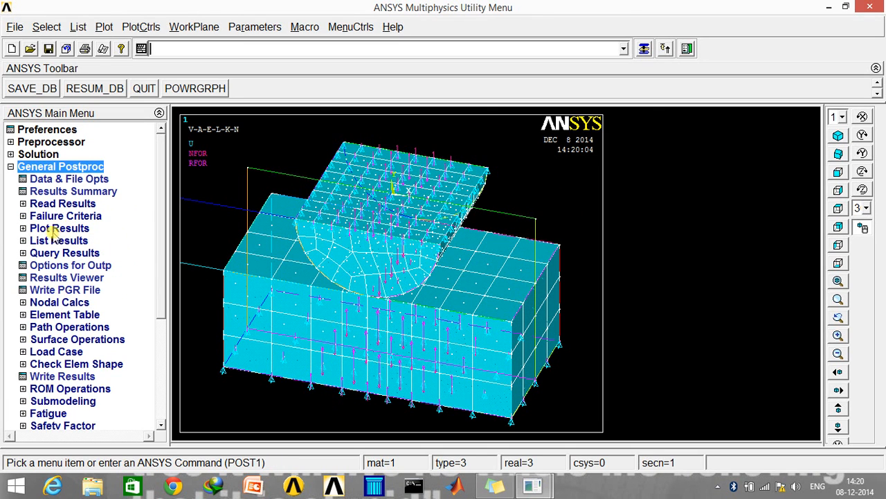
{"action": "left_click", "coordinate": [58, 227]}
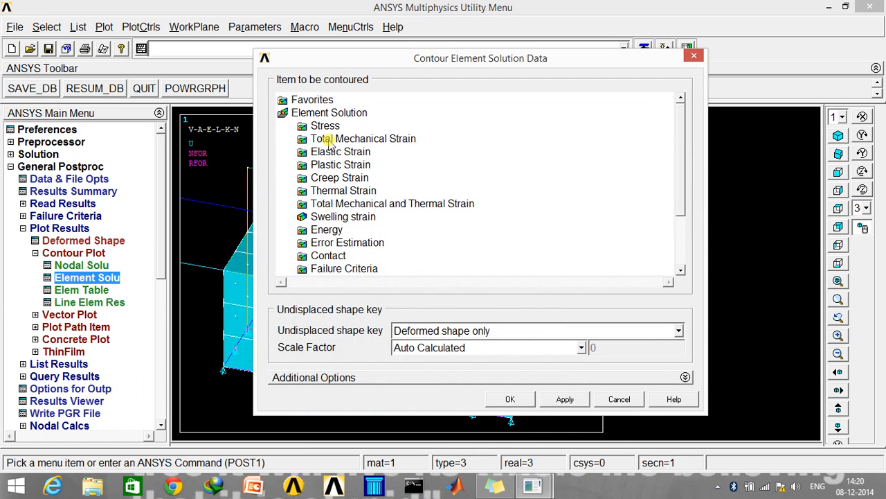
{"action": "left_click", "coordinate": [324, 124]}
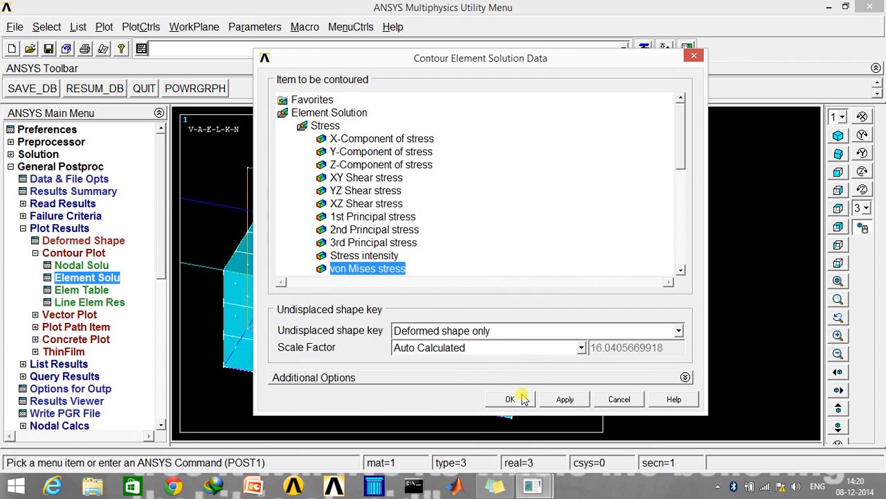
{"action": "left_click", "coordinate": [510, 399]}
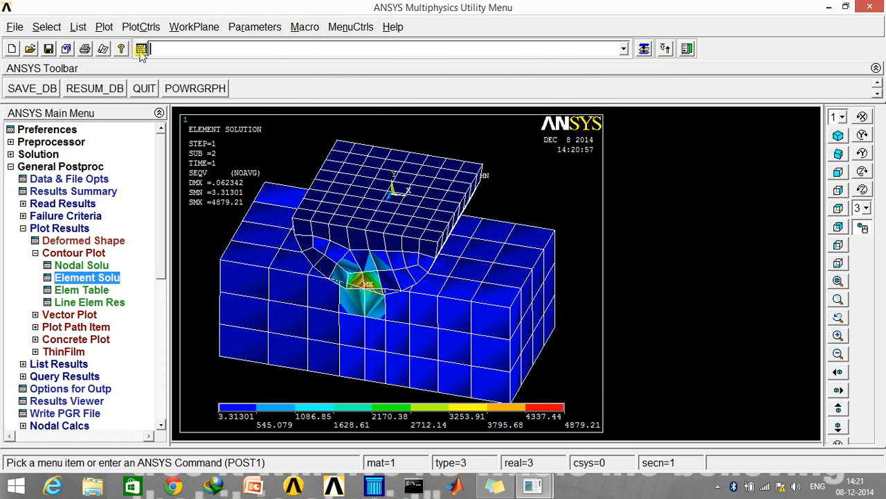
- Expand the contour by periodic symmetry reflected about the XZ plane
{"action": "left_click", "coordinate": [141, 26]}
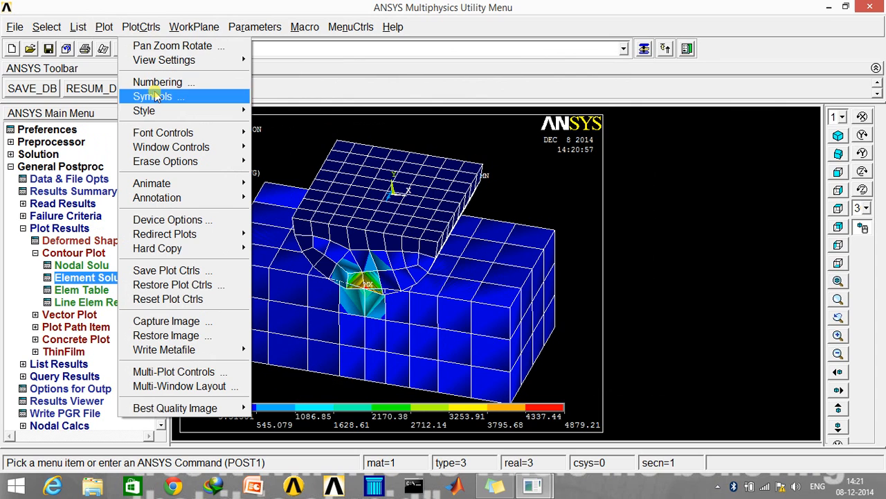
{"action": "mouse_move", "coordinate": [163, 60]}
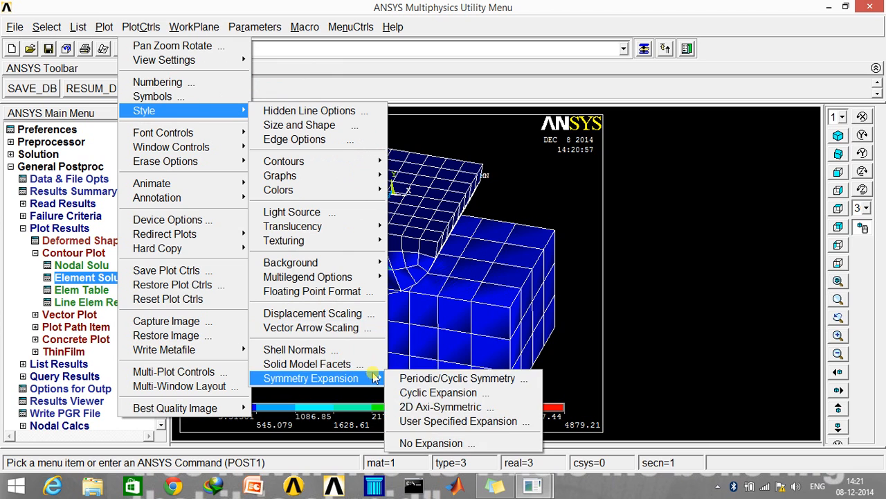
{"action": "left_click", "coordinate": [457, 377]}
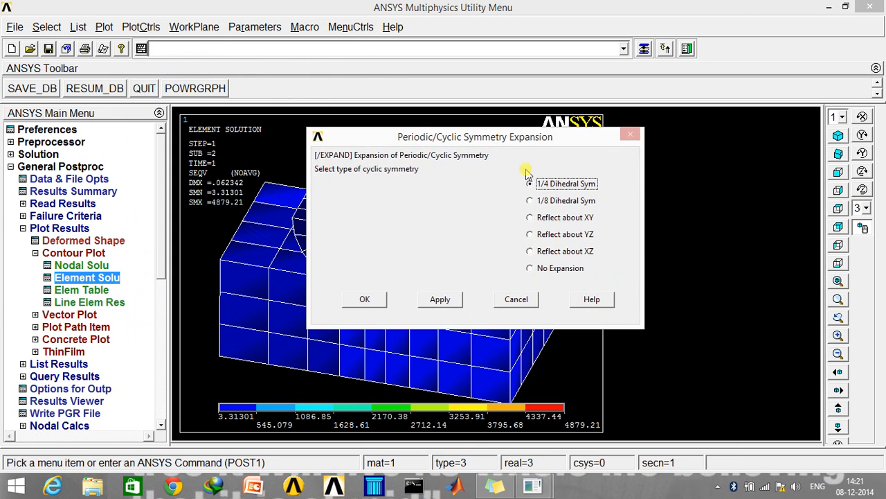
{"action": "left_click", "coordinate": [531, 251]}
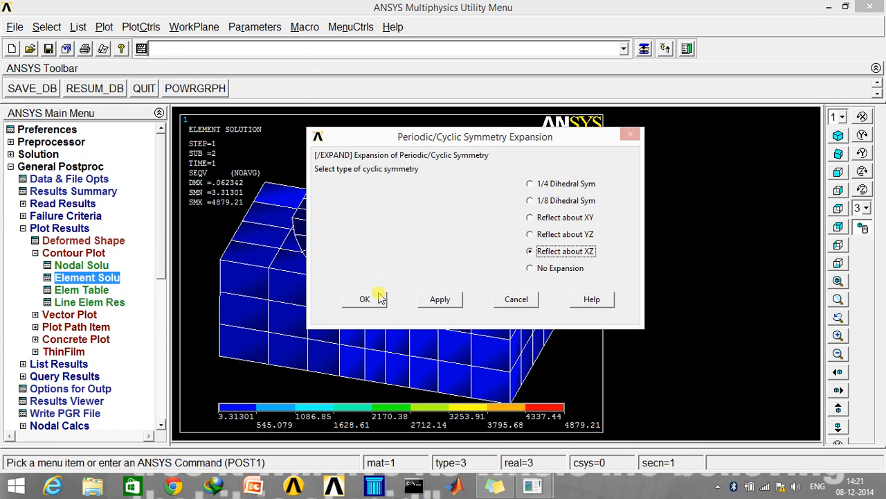
{"action": "left_click", "coordinate": [366, 299]}
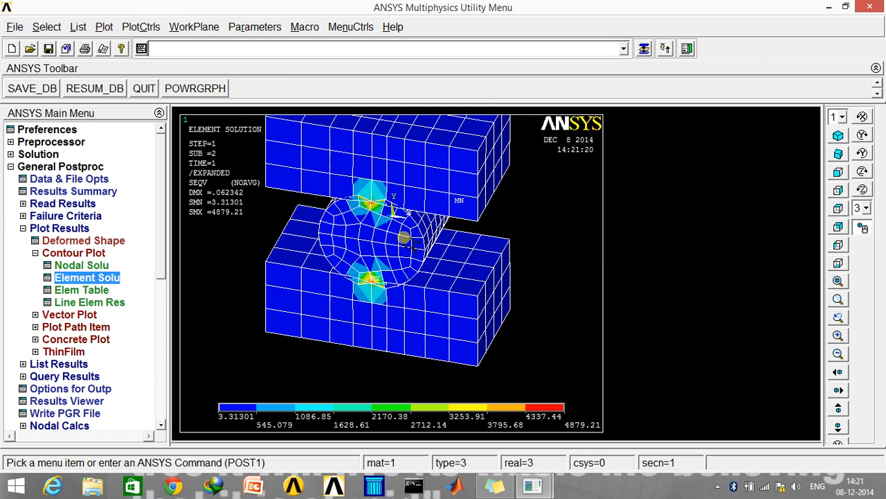
- Run a 10-frame deformed-results animation of von Mises (SEQV) nodal stress via PlotCtrls Animate
{"action": "left_click", "coordinate": [104, 26]}
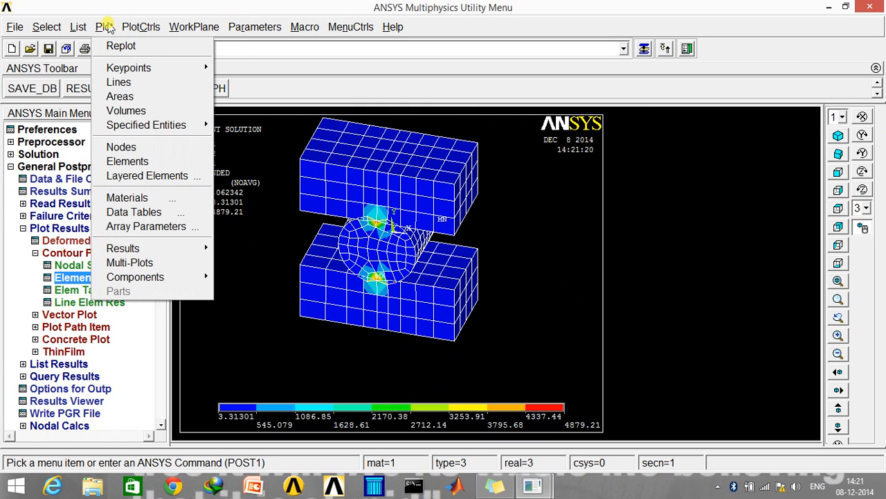
{"action": "left_click", "coordinate": [141, 26]}
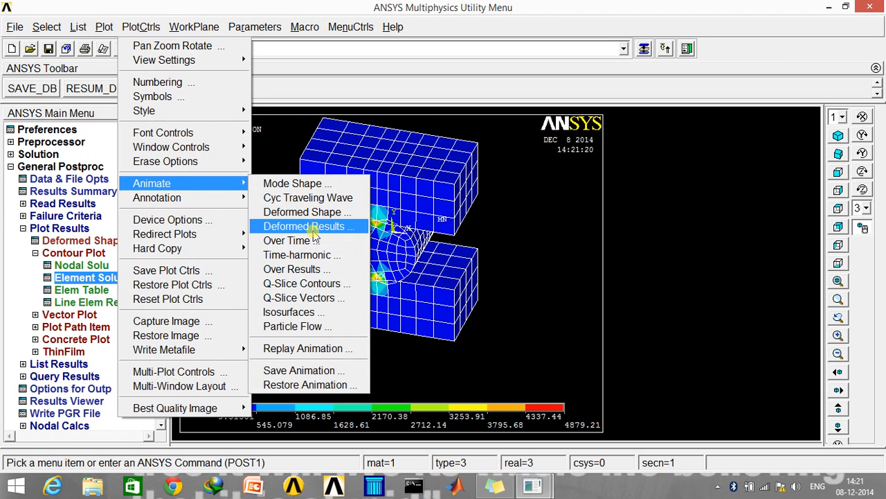
{"action": "left_click", "coordinate": [308, 227]}
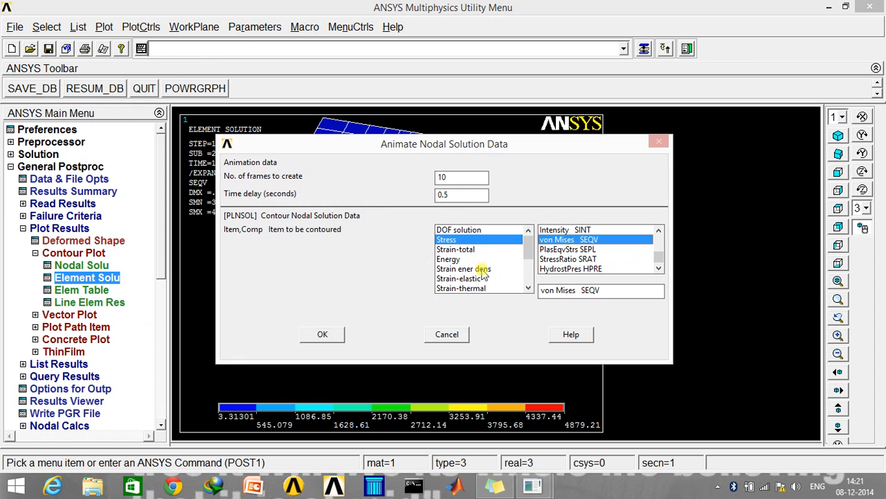
{"action": "left_click", "coordinate": [321, 334]}
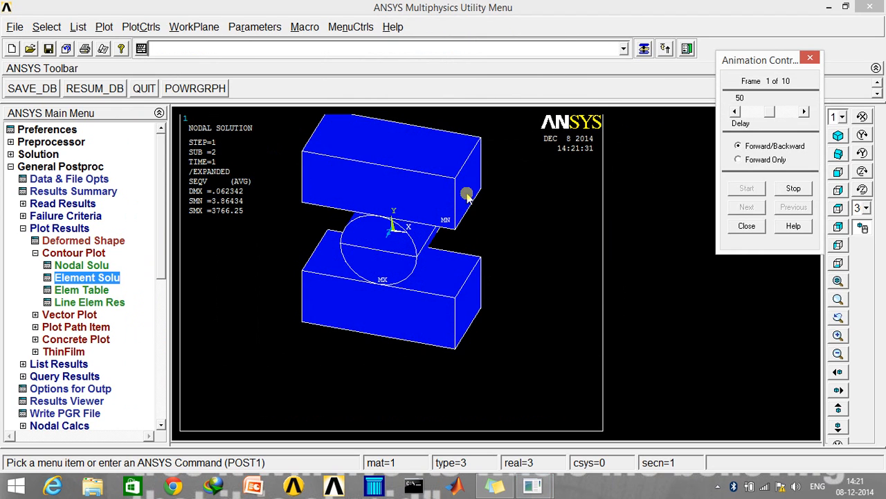